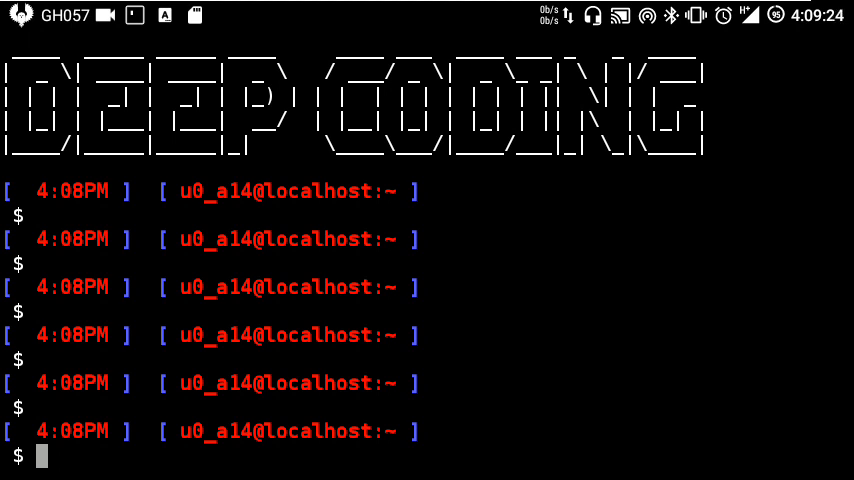
Type stray text 'NETSSLEAY' and 'a' at the Termux prompt
type("N")
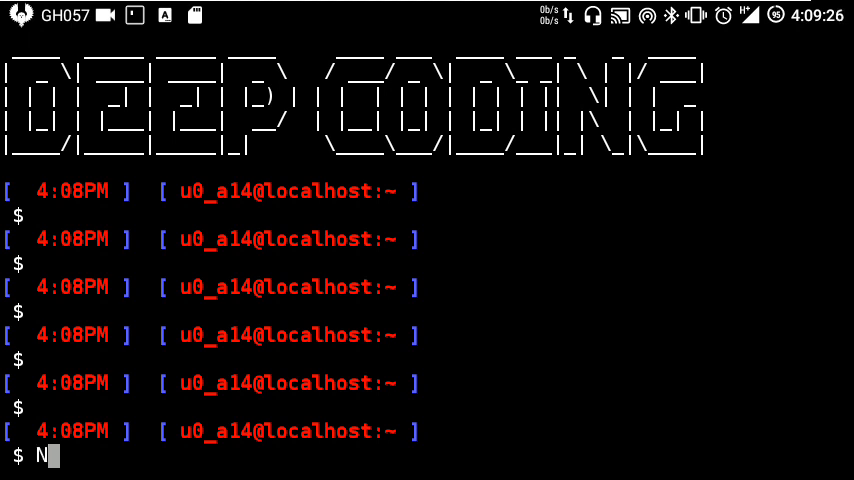
type("ETSS")
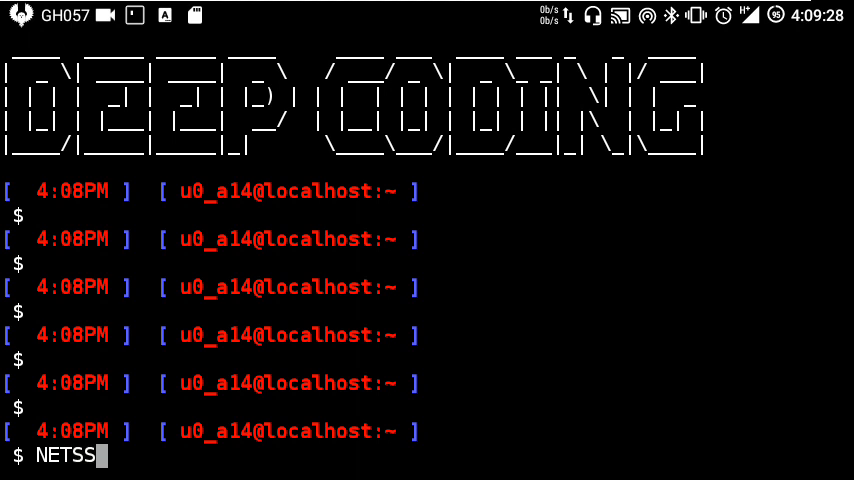
type("LEAY")
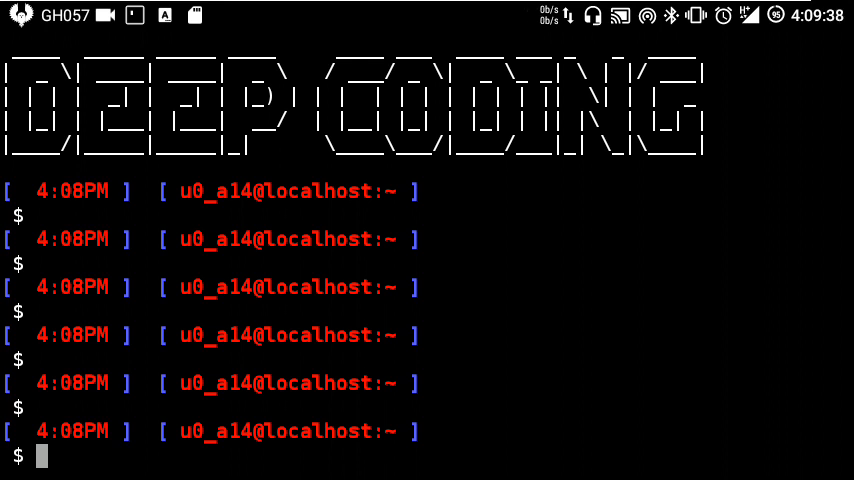
type("a")
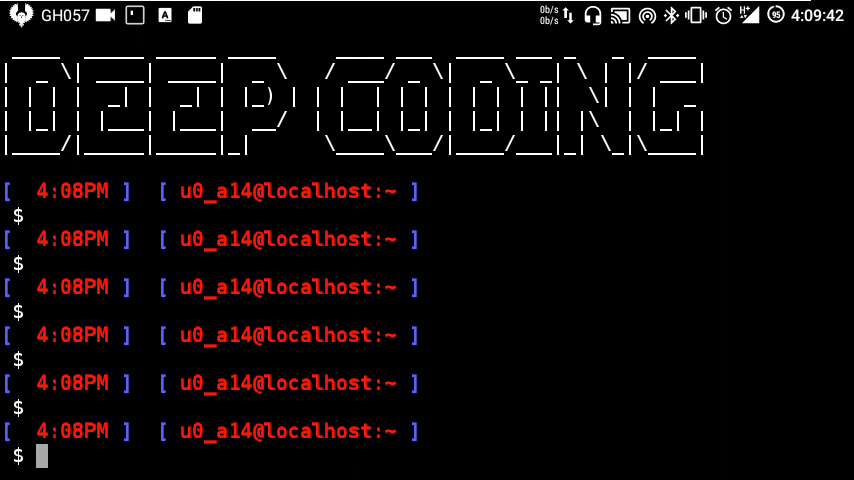
Enter 'pkg install perl openssl-dev openssl-tool make' at the prompt, unrun
type("pkg")
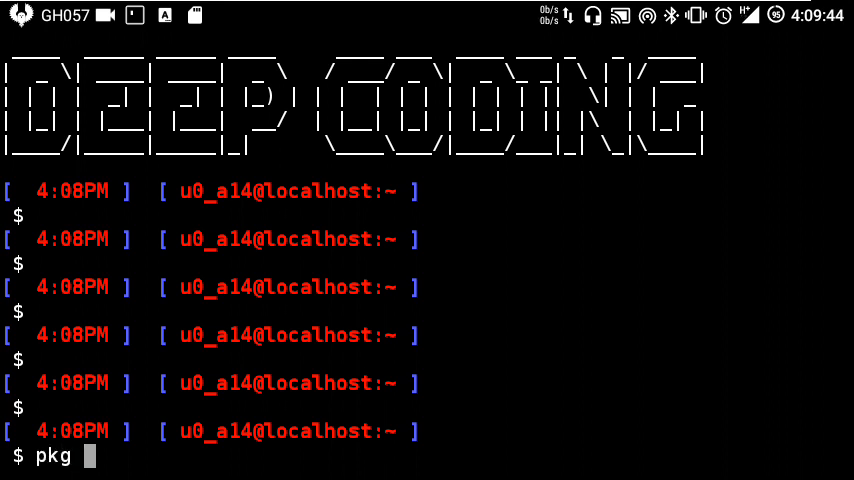
type("insta")
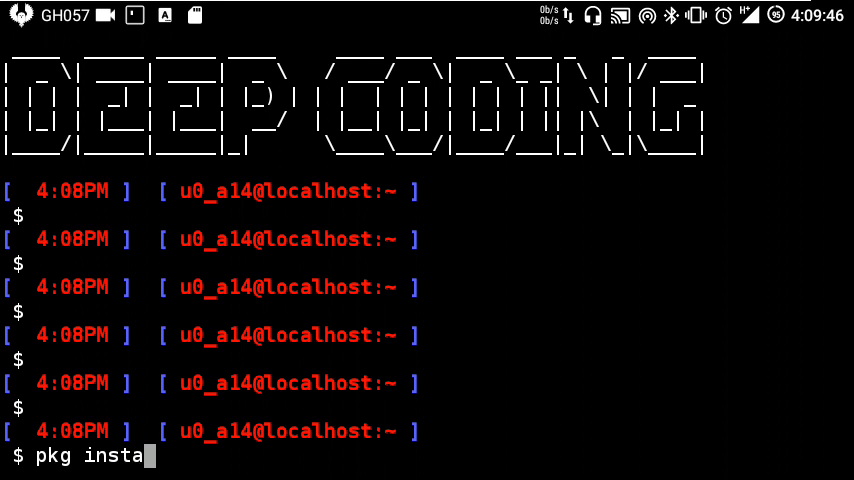
type("ll per")
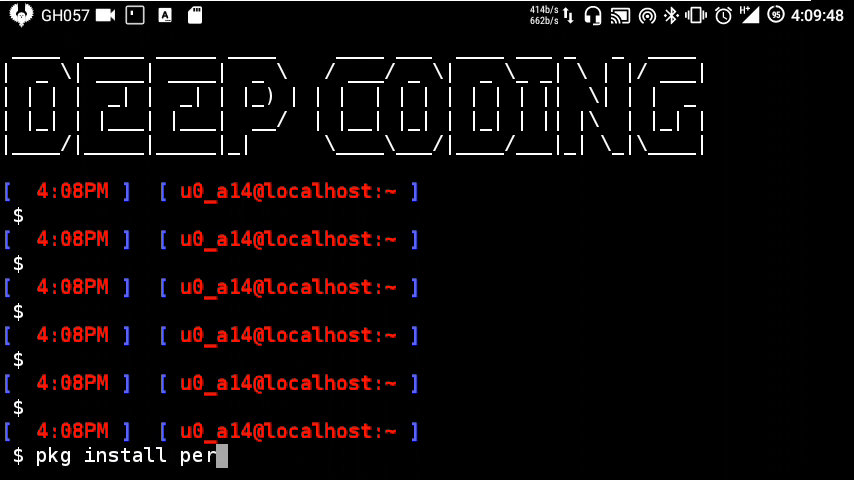
type("l")
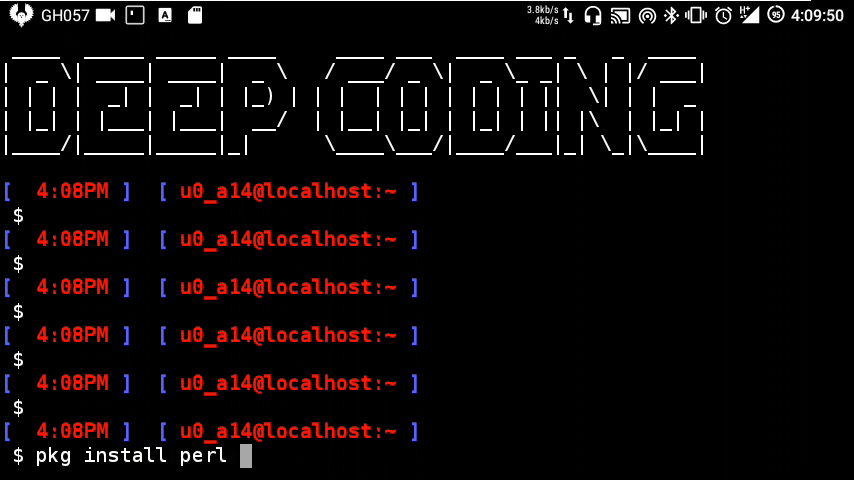
type("ope")
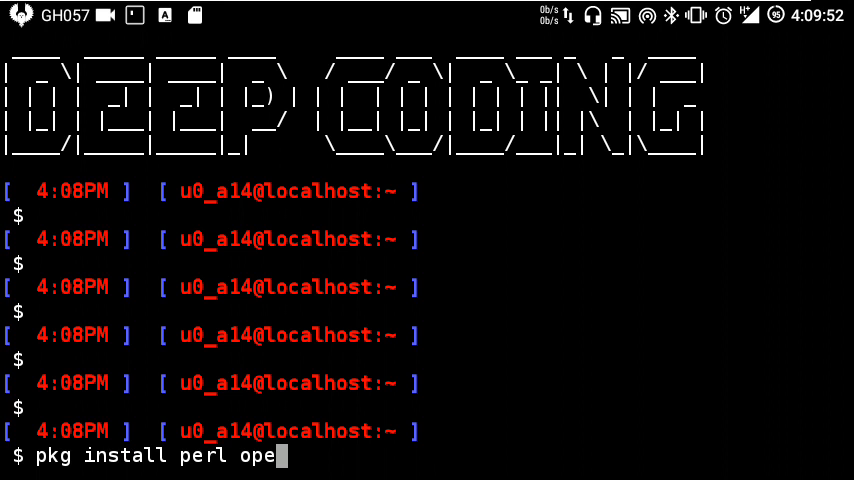
type("nssl")
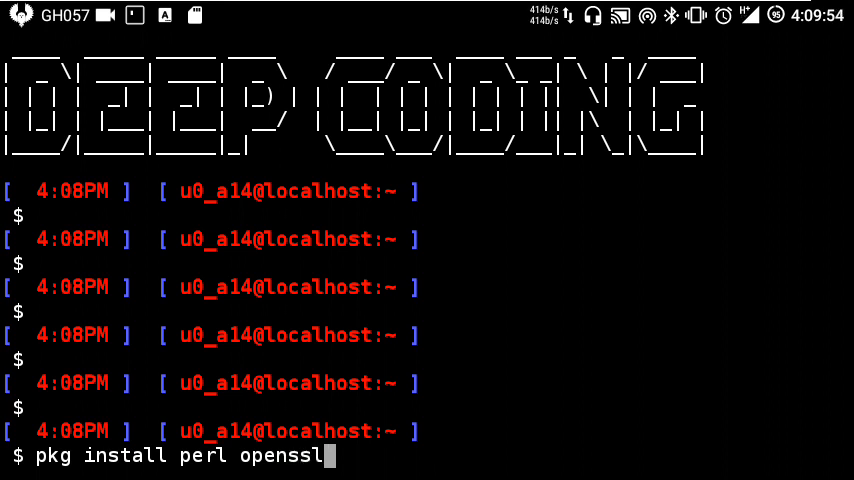
type("-dev")
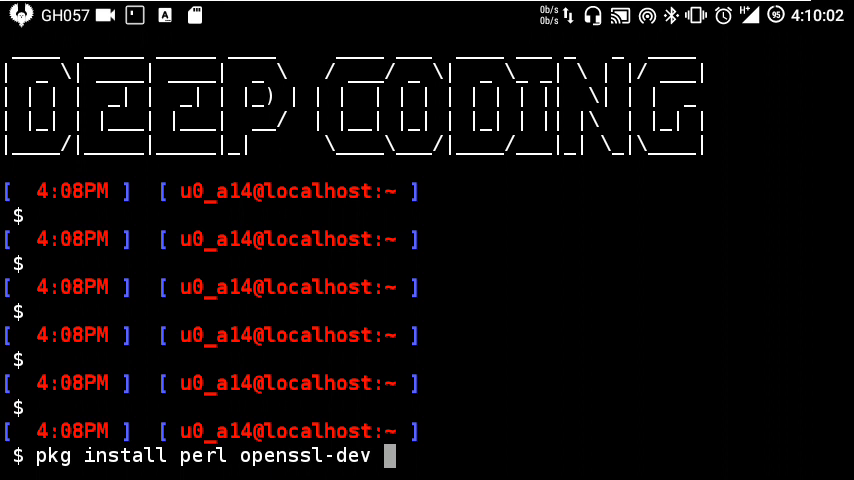
type("open")
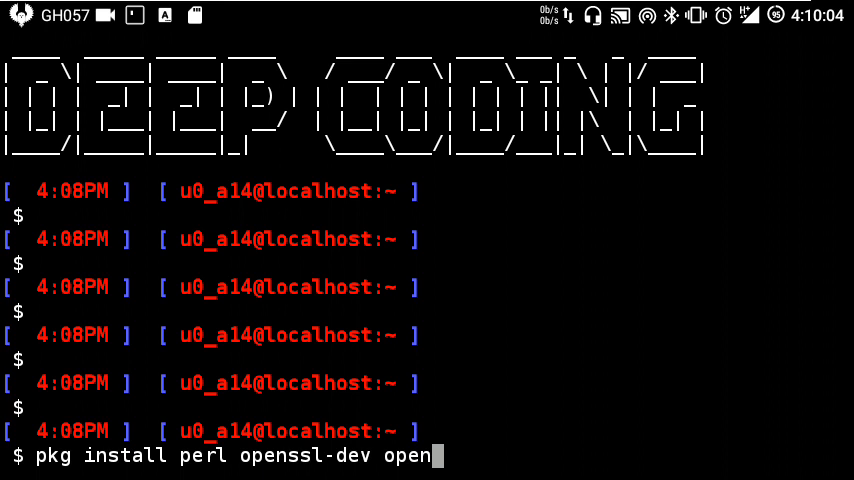
type("ssl-t")
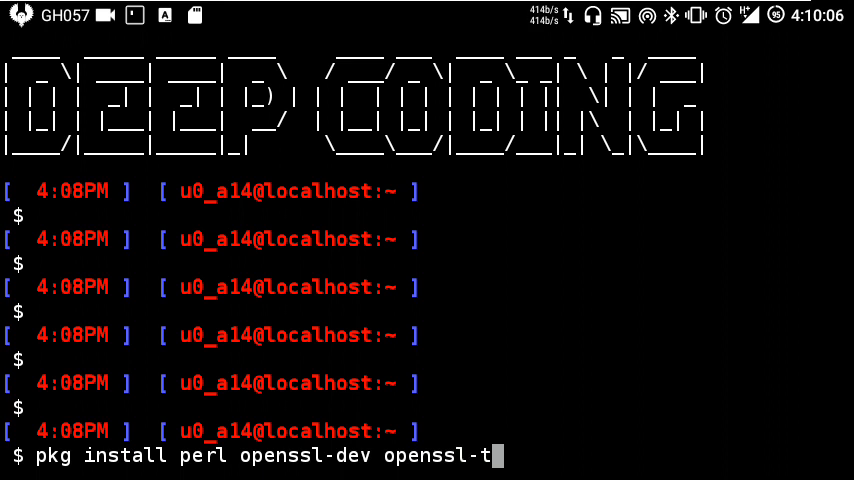
type("ol")
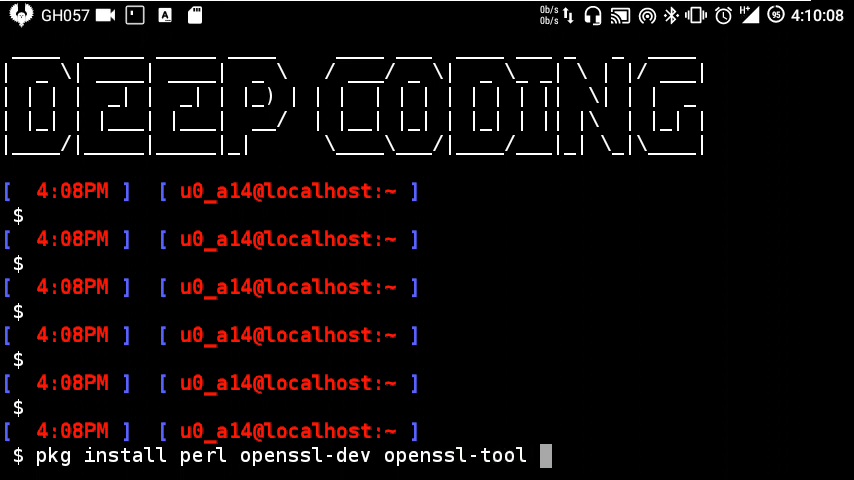
type("ma")
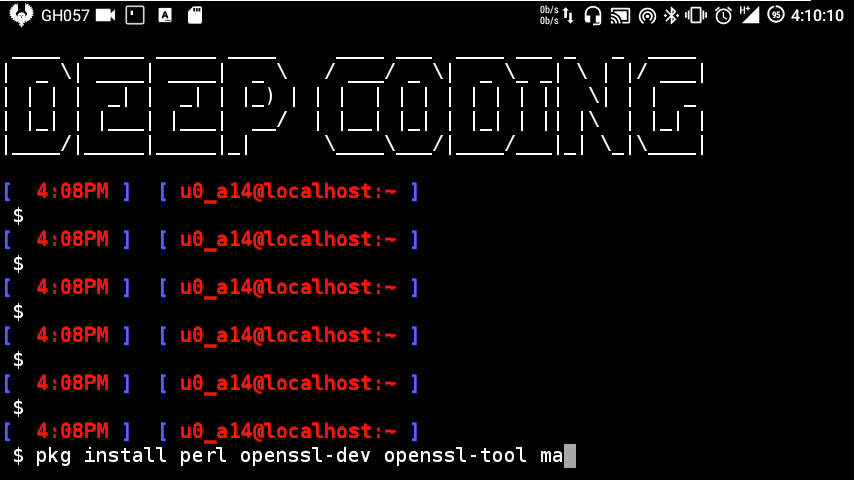
type("ke")
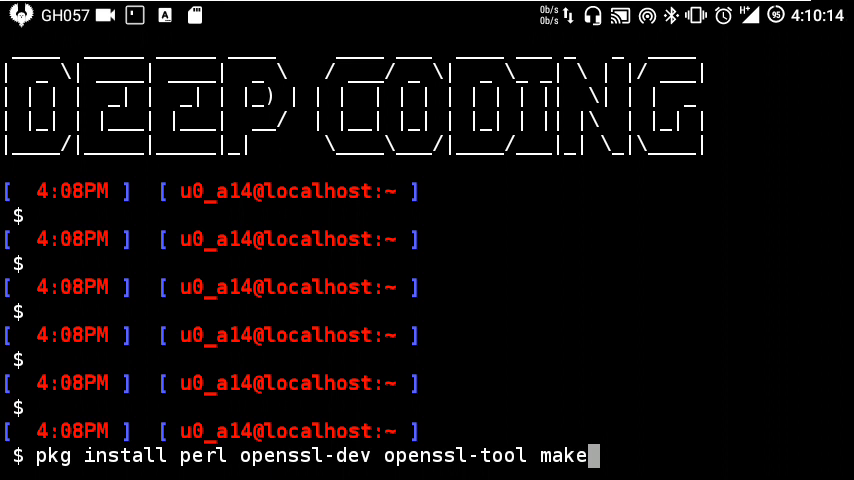
Run the package install, all four already newest, then type 'cpan' at the new prompt
key("Return")
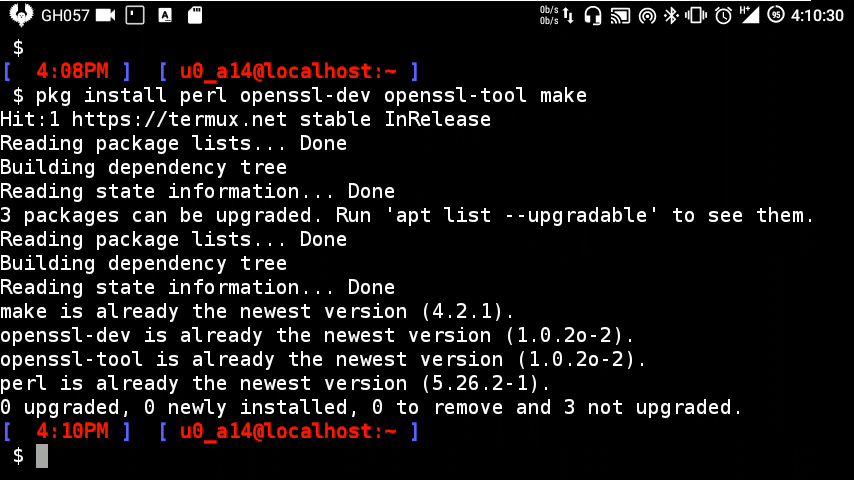
type("c")
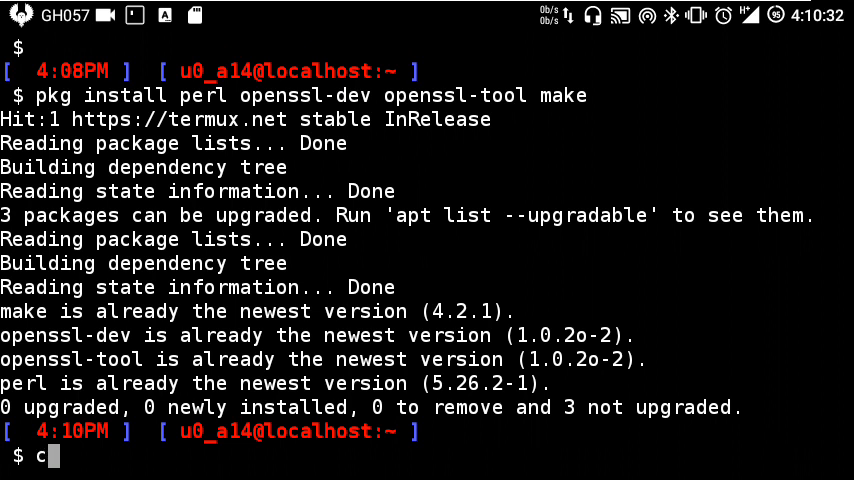
type("pan")
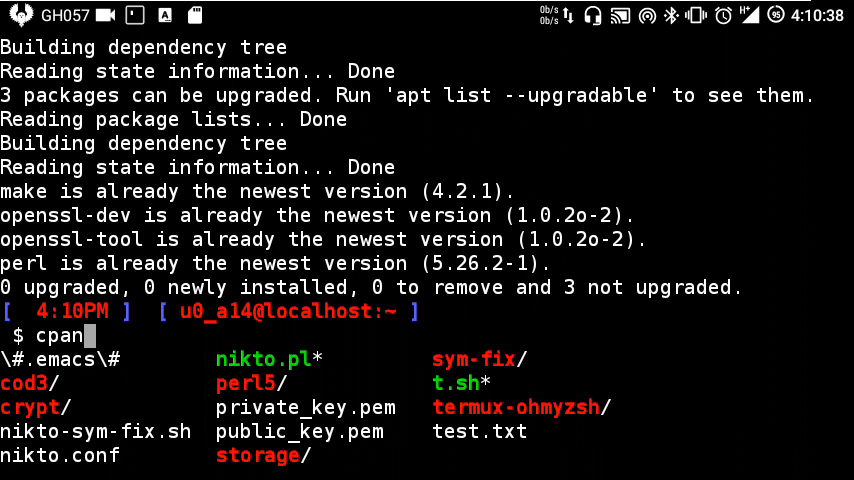
Discard the partial line and type 'cpan install Net::SSLeay::Handle' at a fresh prompt
key("Return")
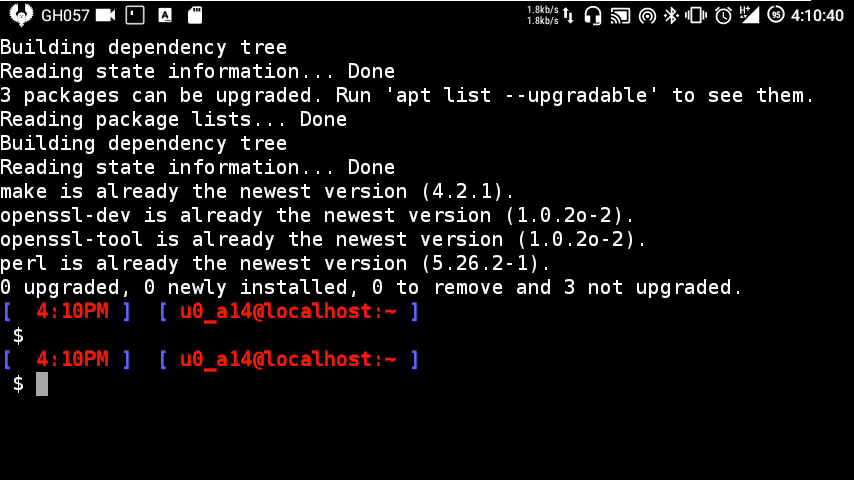
type("cpan")
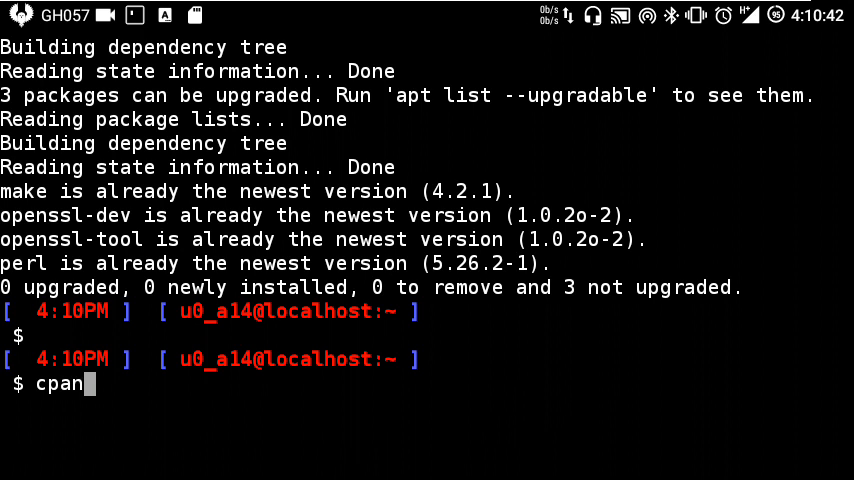
type("ins")
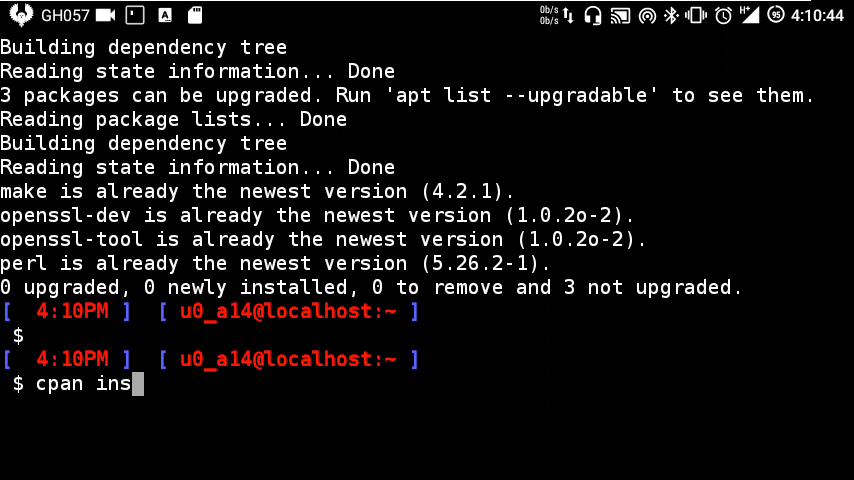
type("tall Net::SSLeay::Handle")
type("loca")
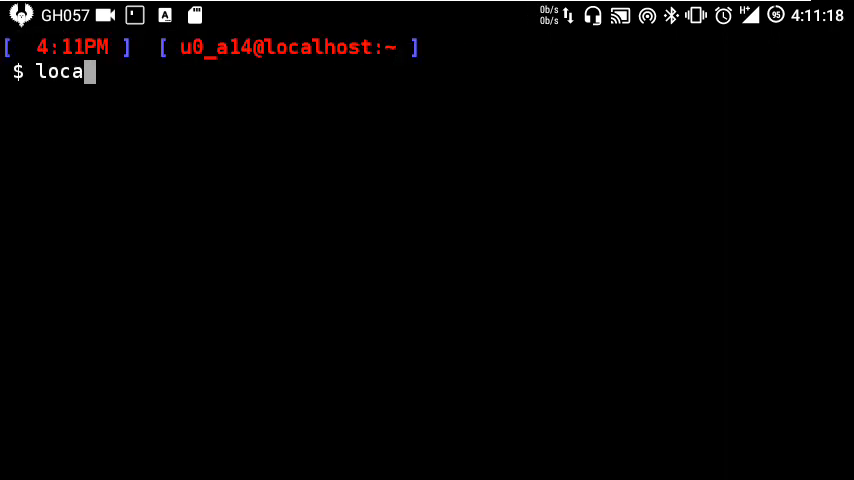
Finish typing 'local::lib', then run the cpan install of Net::SSLeay::Handle
type("l::li")
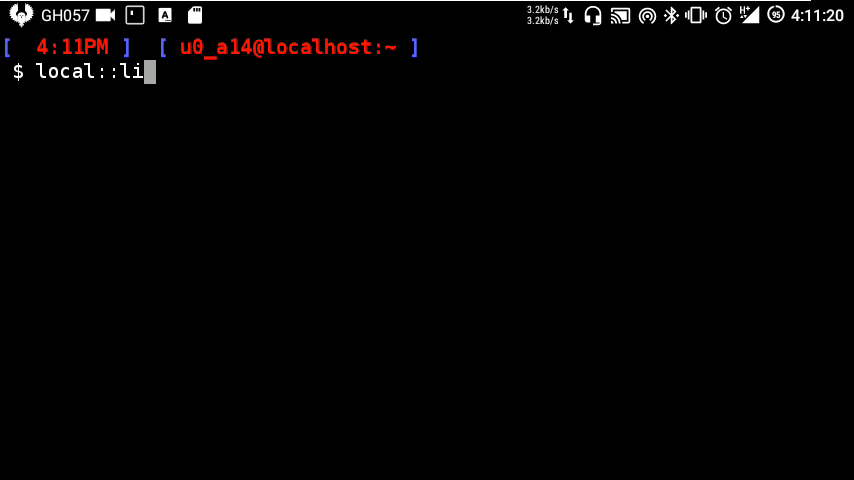
type("b")
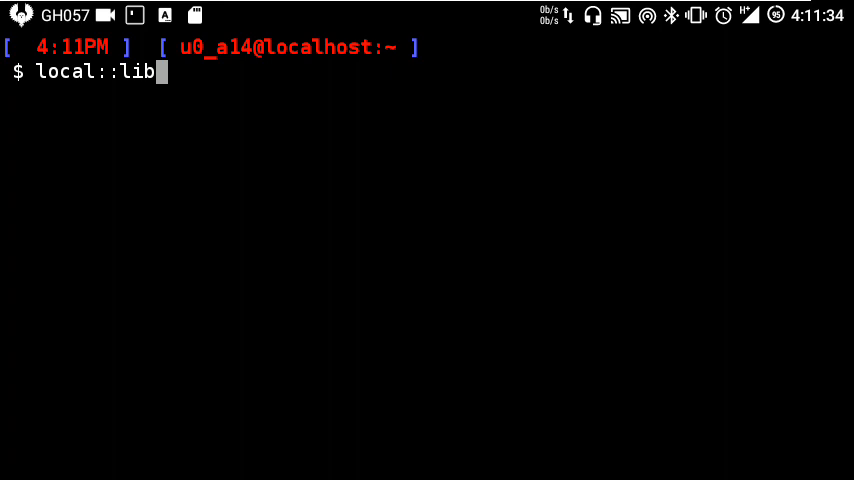
key("Home")
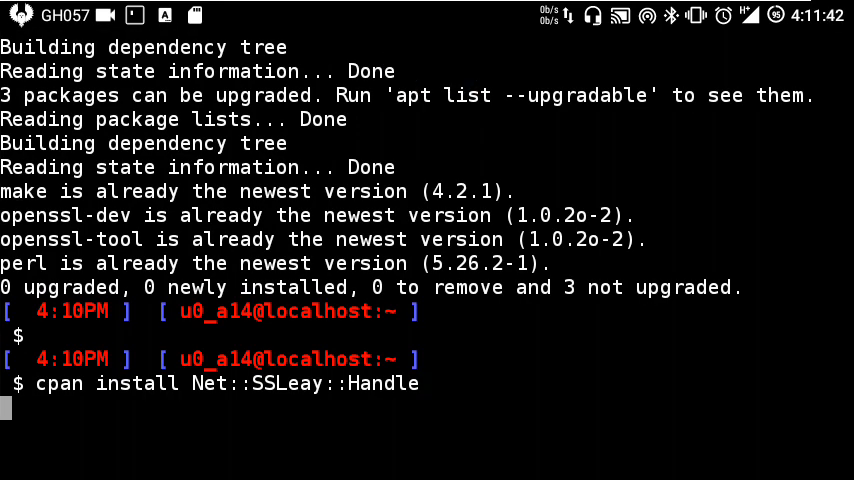
key("Return")
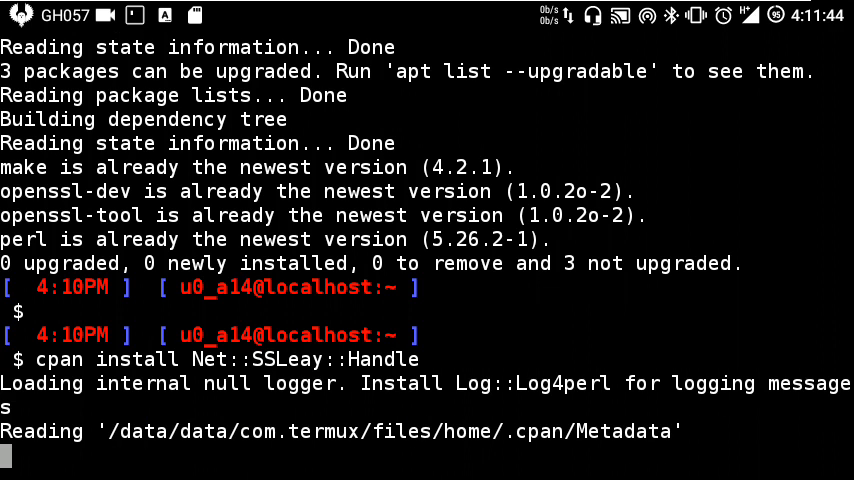